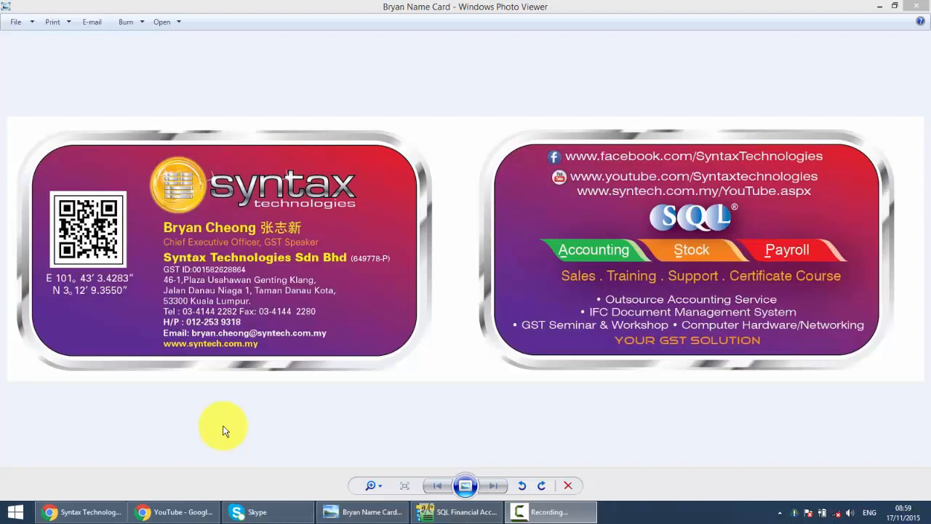
- Switch from Windows Photo Viewer to SQL Financial Accounting via the taskbar
{"action": "left_click", "coordinate": [457, 512]}
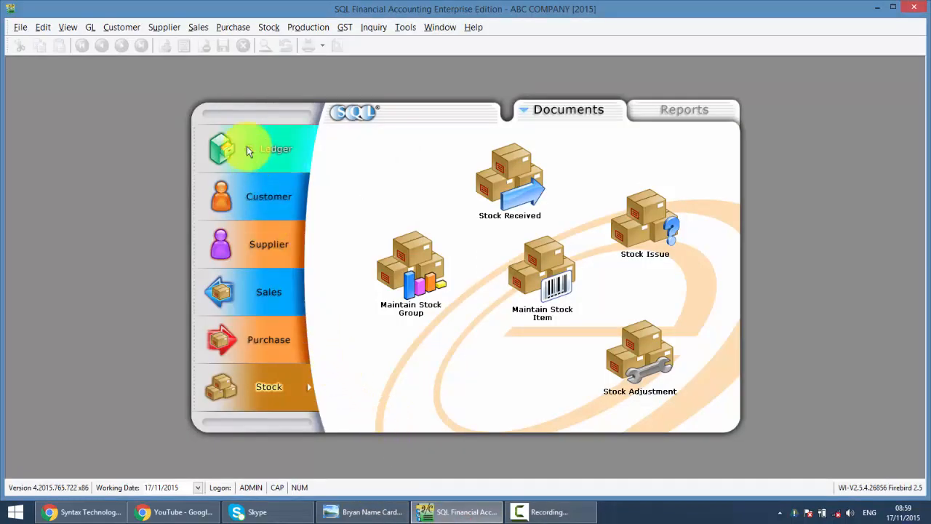
- Show the General Ledger documents module with its bank reconciliation entries
{"action": "left_click", "coordinate": [267, 149]}
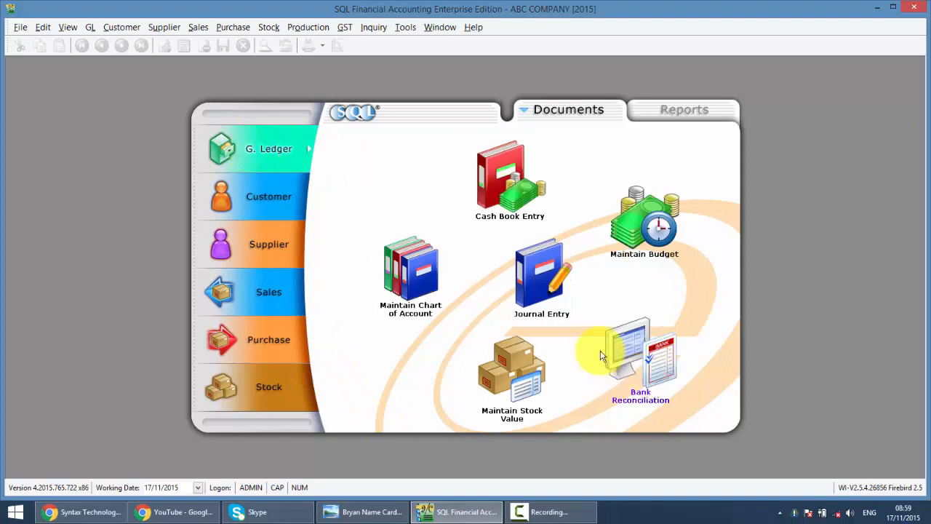
{"action": "mouse_move", "coordinate": [628, 371]}
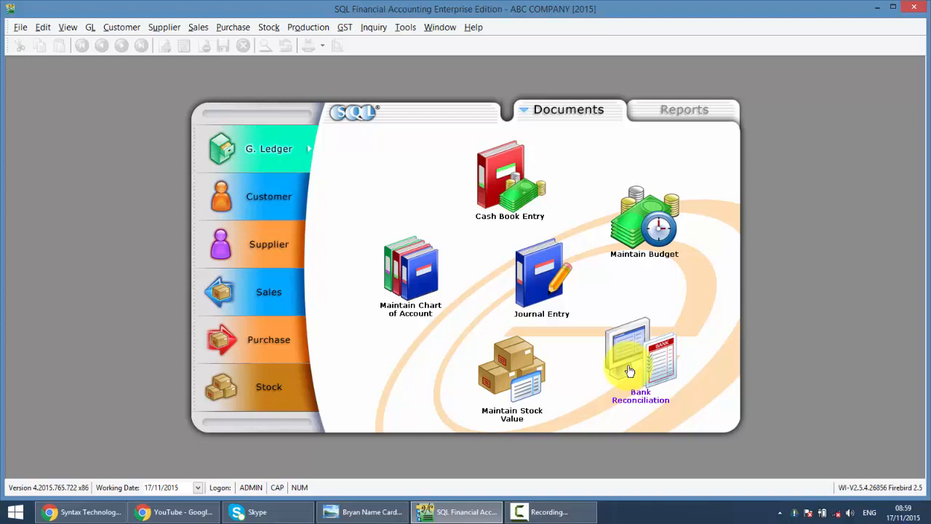
{"action": "mouse_move", "coordinate": [630, 371]}
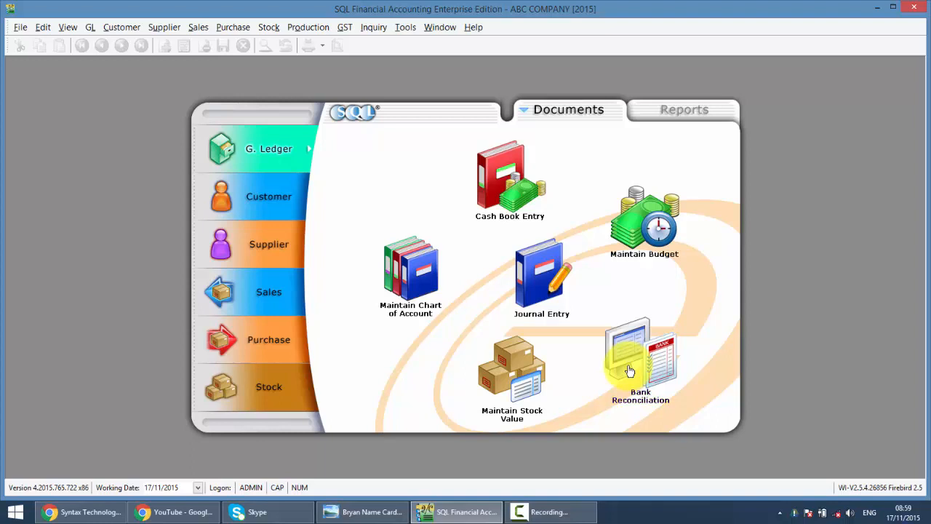
{"action": "mouse_move", "coordinate": [640, 364]}
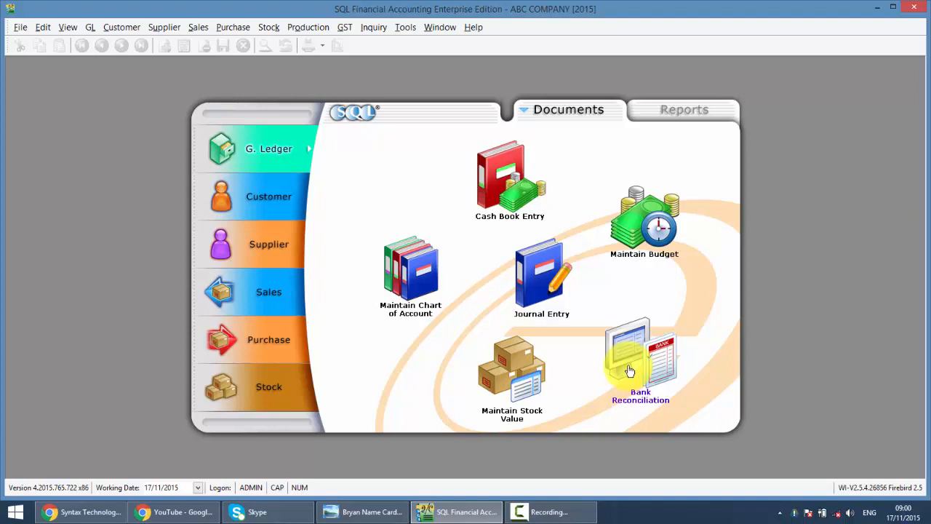
{"action": "mouse_move", "coordinate": [643, 332]}
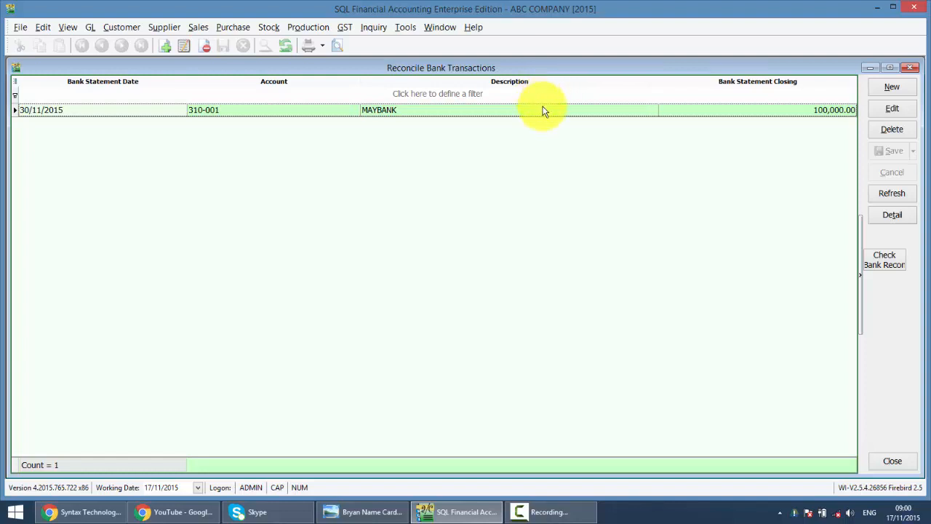
{"action": "mouse_move", "coordinate": [526, 225]}
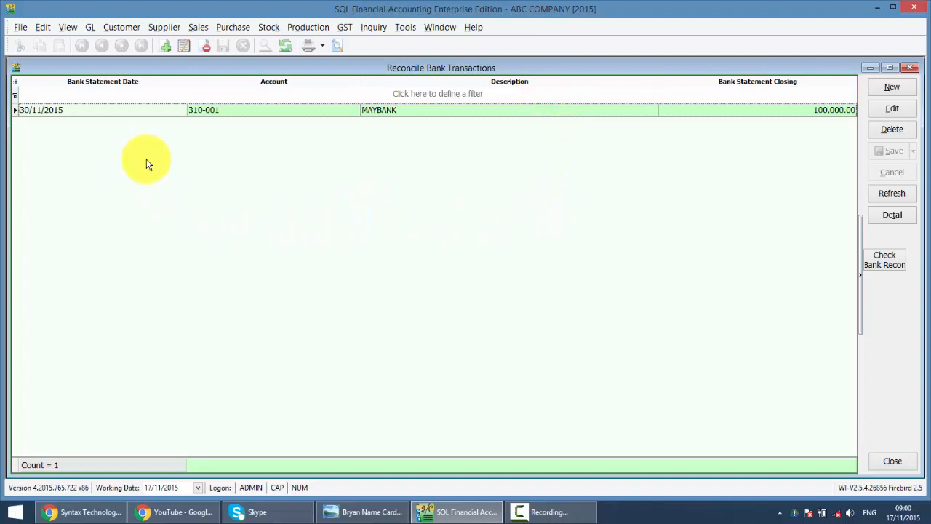
{"action": "mouse_move", "coordinate": [771, 196]}
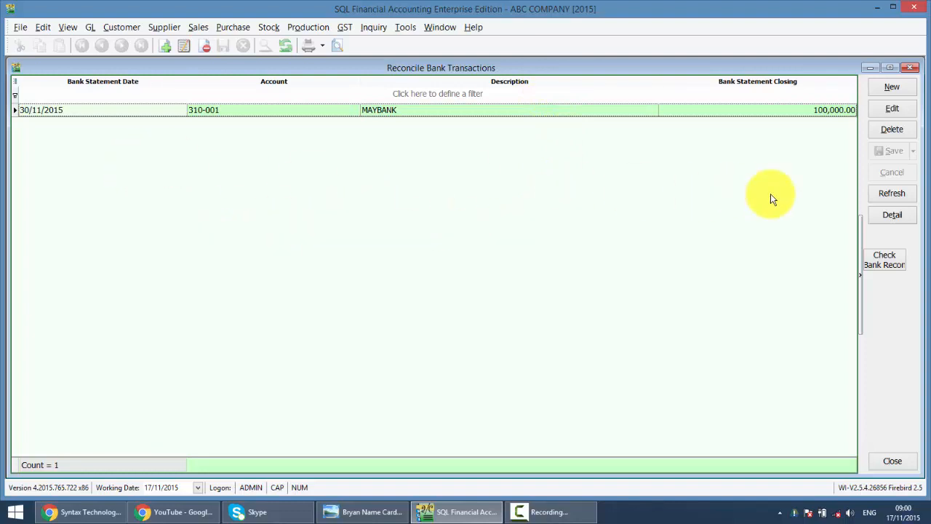
{"action": "mouse_move", "coordinate": [764, 160]}
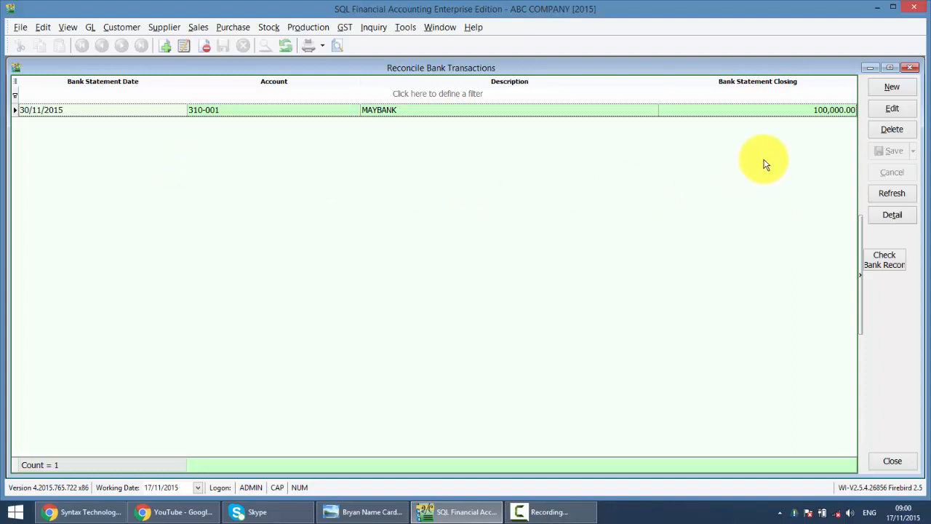
- Create a new reconciliation dated 31/12/2015 for MAYBANK account 310-001
{"action": "left_click", "coordinate": [892, 87]}
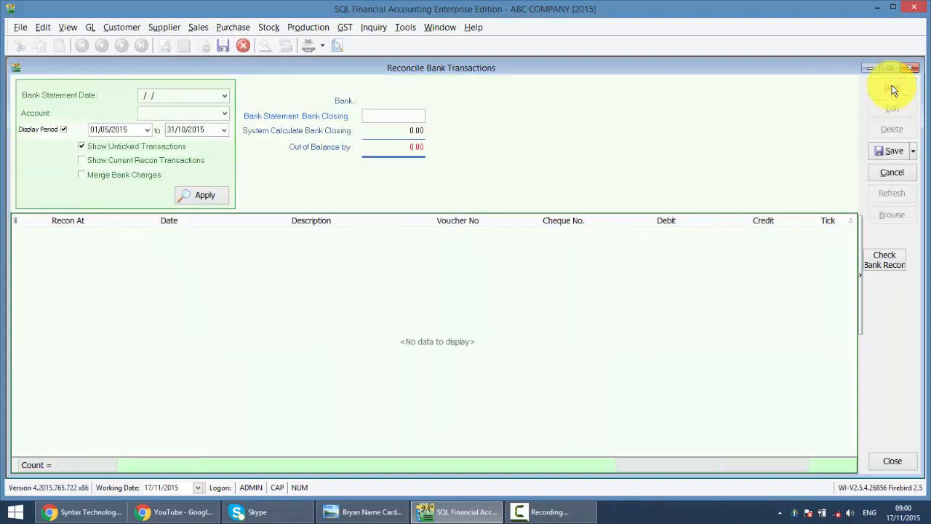
{"action": "left_click", "coordinate": [223, 96]}
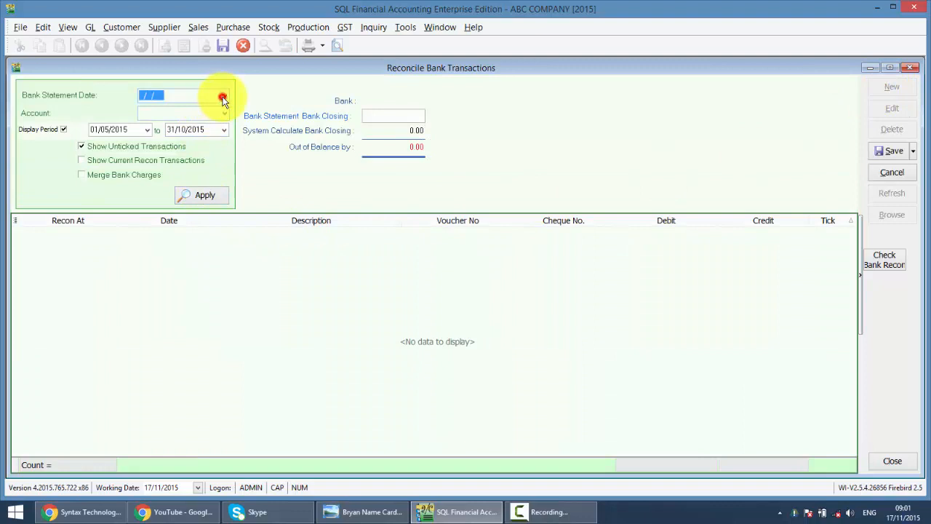
{"action": "left_click", "coordinate": [224, 96]}
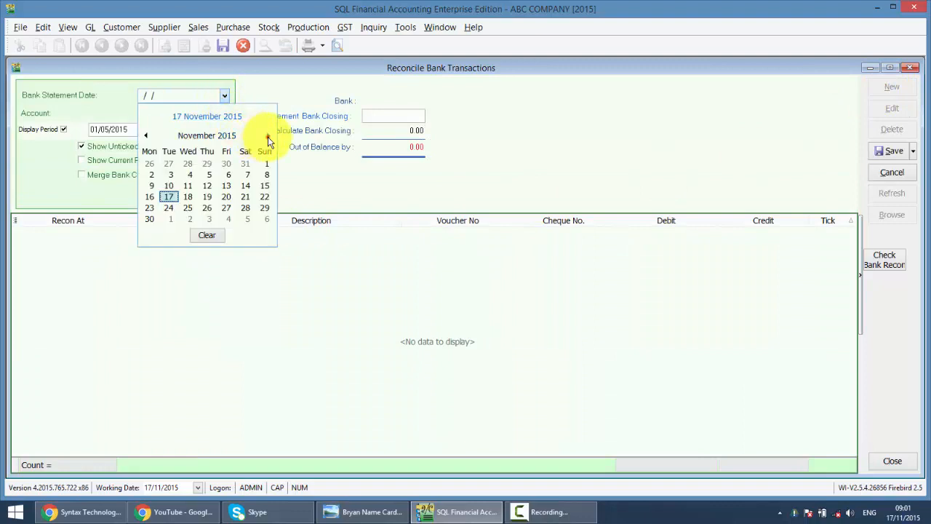
{"action": "left_click", "coordinate": [267, 136]}
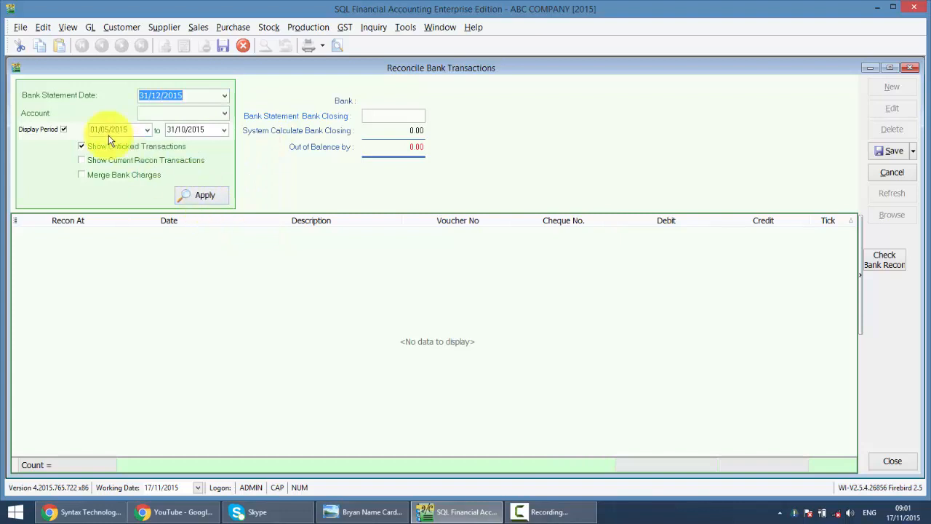
{"action": "left_click", "coordinate": [224, 113]}
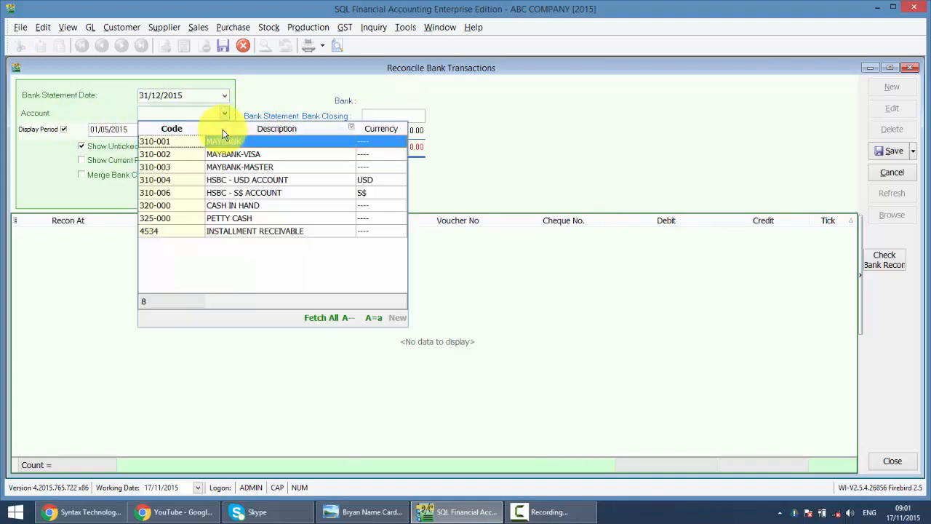
{"action": "left_click", "coordinate": [154, 141]}
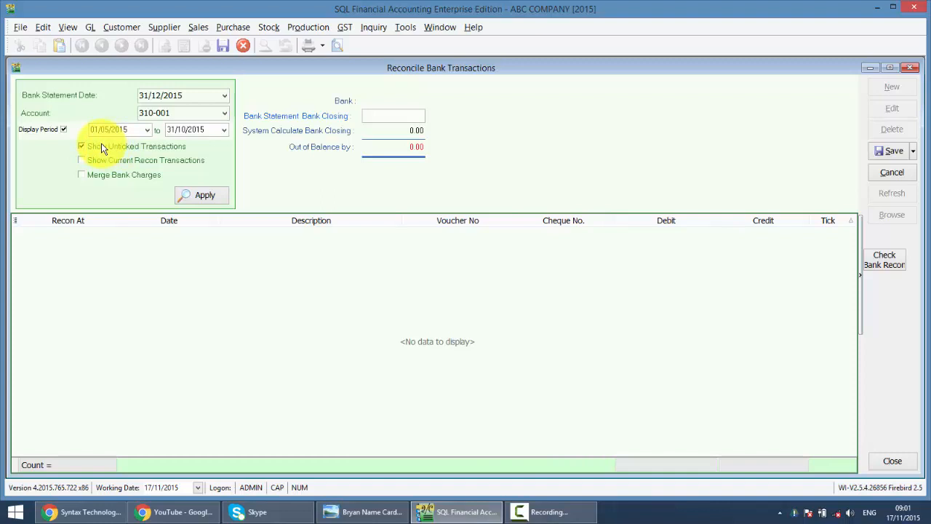
- Set display period 01/01/2015–31/12/2015 and include current recon transactions
{"action": "left_click", "coordinate": [64, 128]}
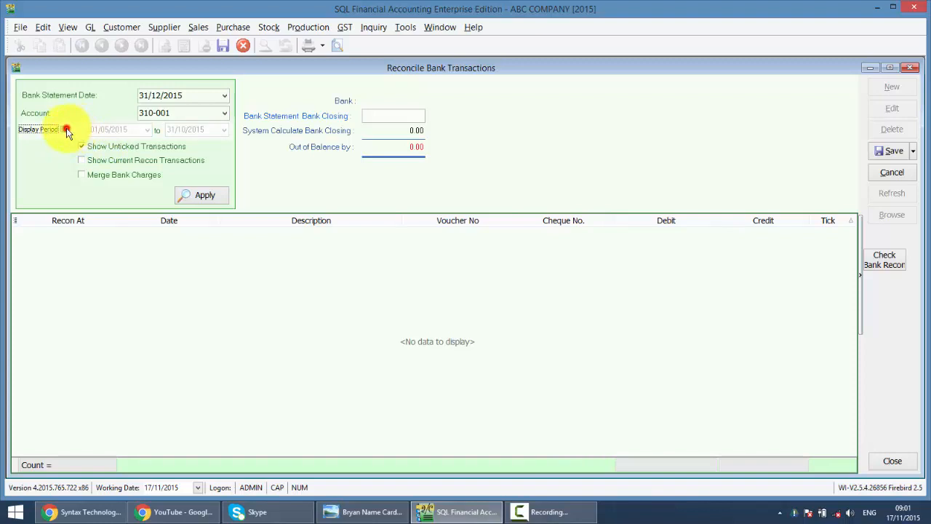
{"action": "left_click", "coordinate": [64, 128]}
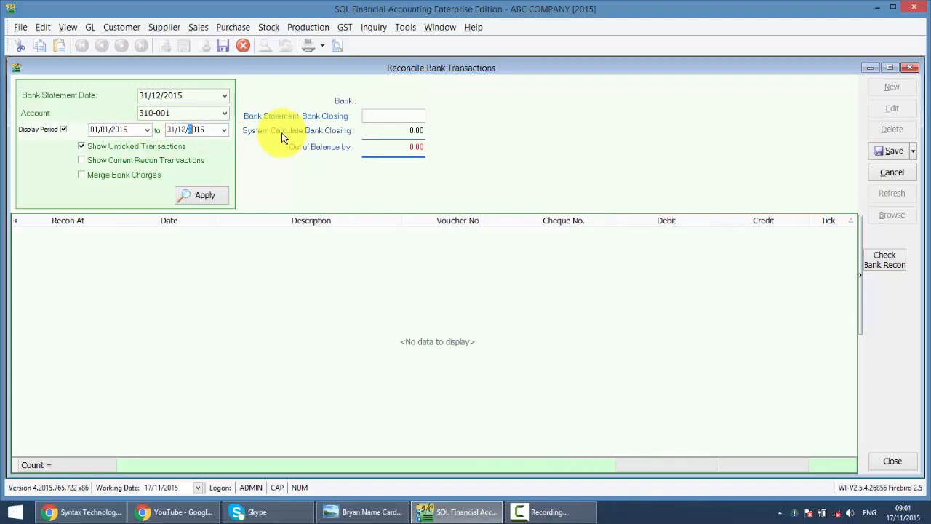
{"action": "mouse_move", "coordinate": [101, 202]}
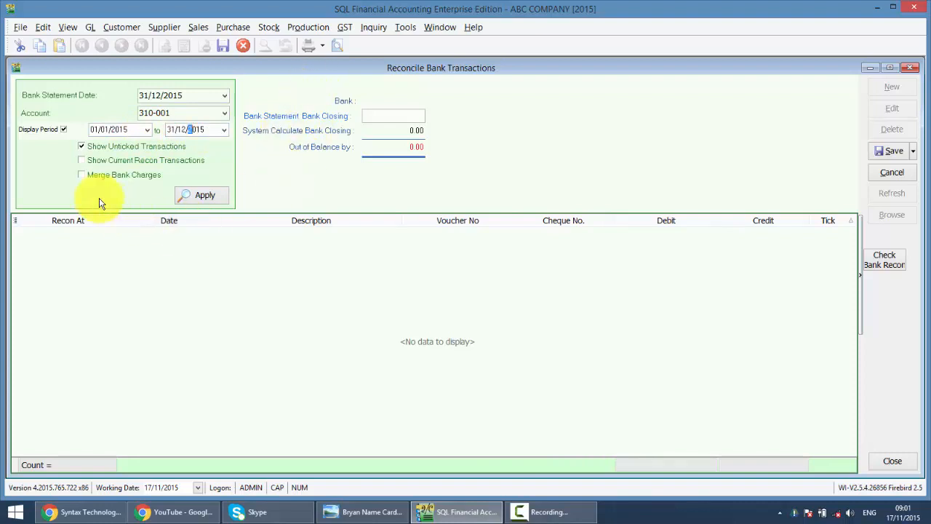
{"action": "mouse_move", "coordinate": [162, 153]}
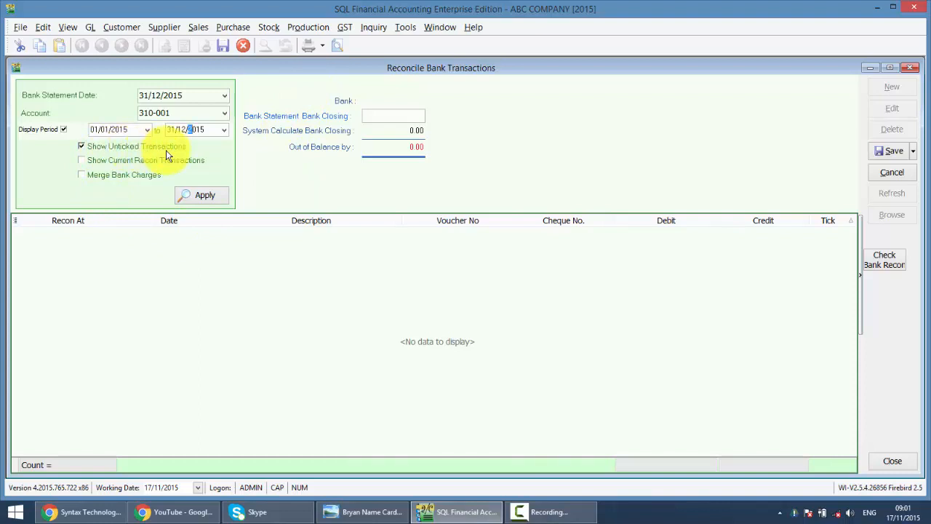
{"action": "left_click", "coordinate": [82, 160]}
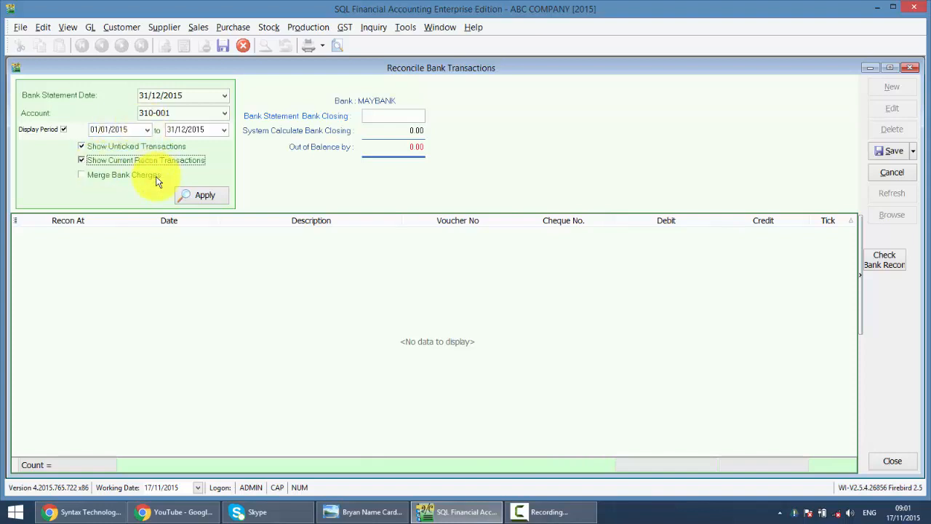
- Apply the filter to load the 18 matching MAYBANK transactions
{"action": "left_click", "coordinate": [203, 195]}
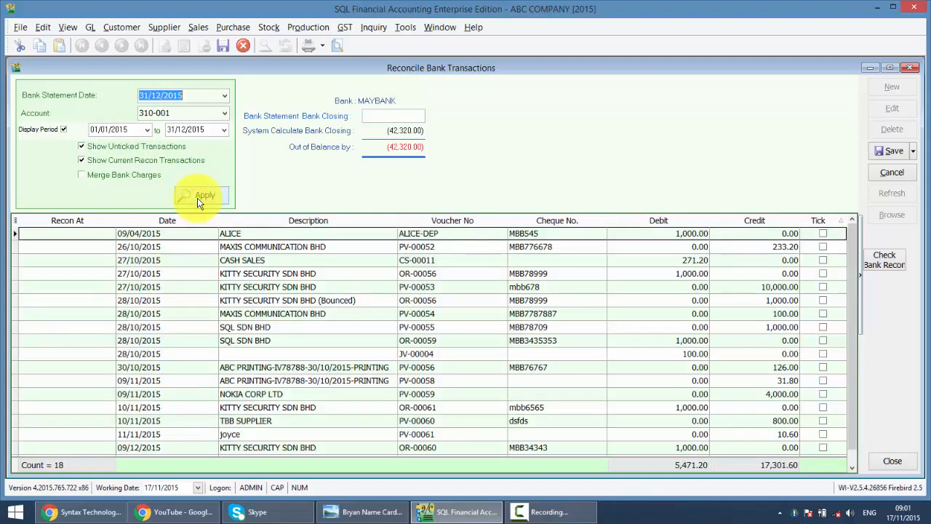
{"action": "mouse_move", "coordinate": [584, 196]}
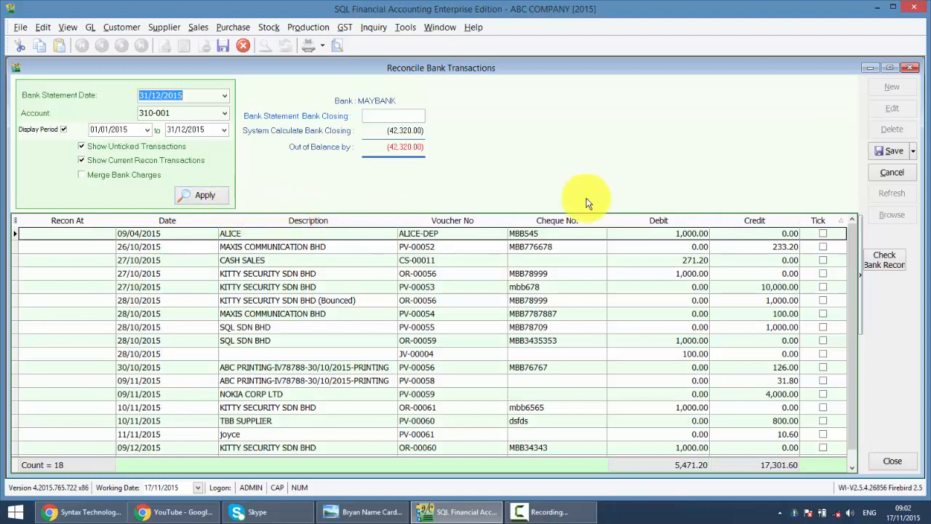
{"action": "mouse_move", "coordinate": [614, 261]}
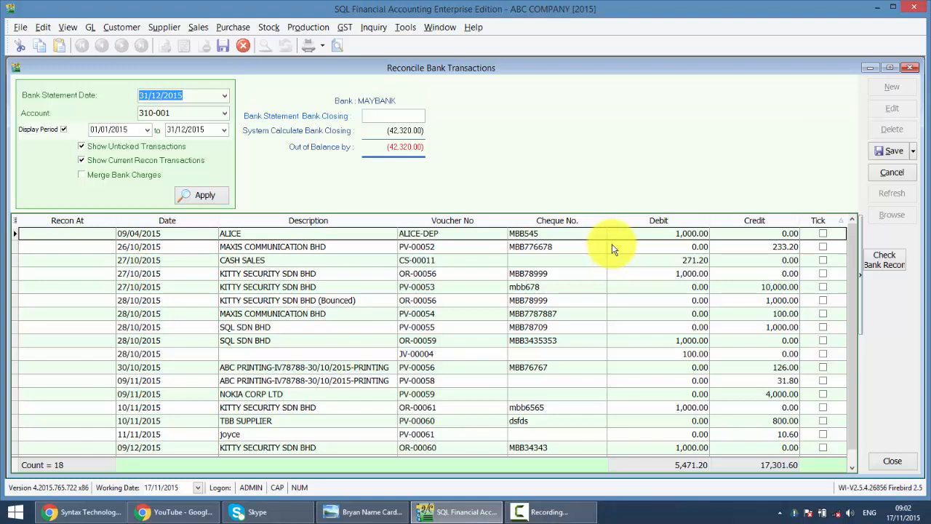
{"action": "mouse_move", "coordinate": [625, 284]}
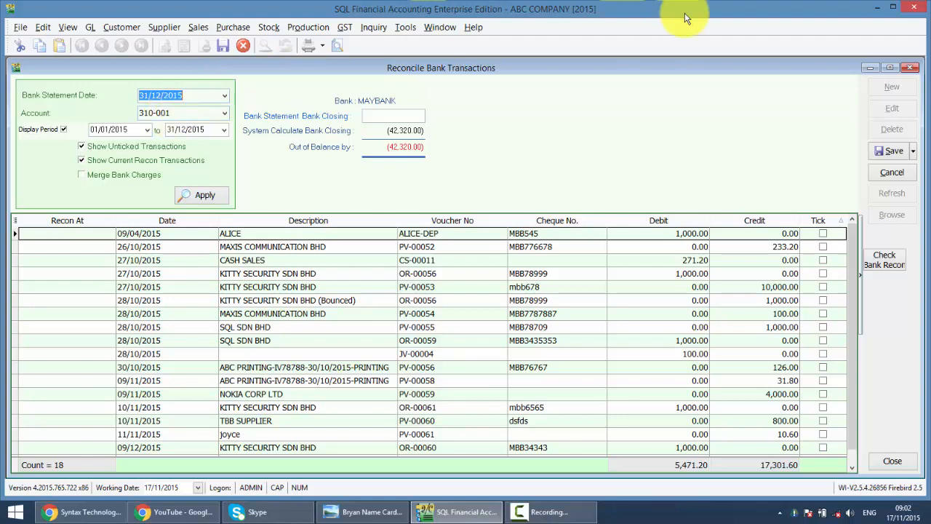
{"action": "mouse_move", "coordinate": [797, 265]}
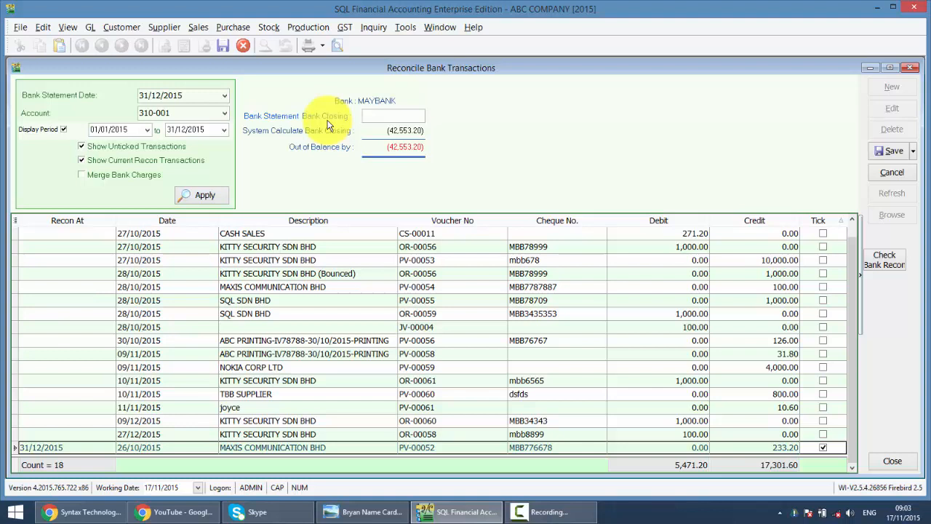
- Enter the bank statement closing and tick the Maxis 100.00, JV-00004 and Kitty Security rows as cleared
{"action": "type", "text": "988"}
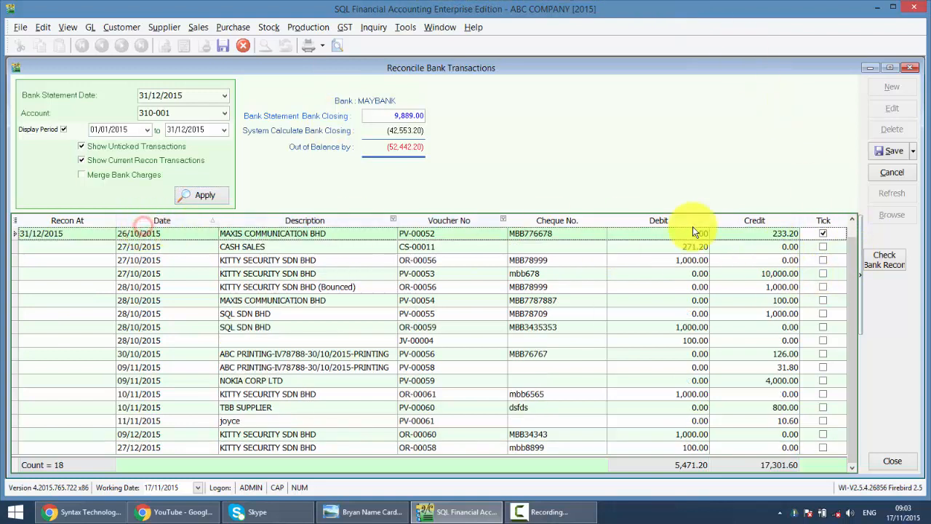
{"action": "left_click", "coordinate": [824, 299]}
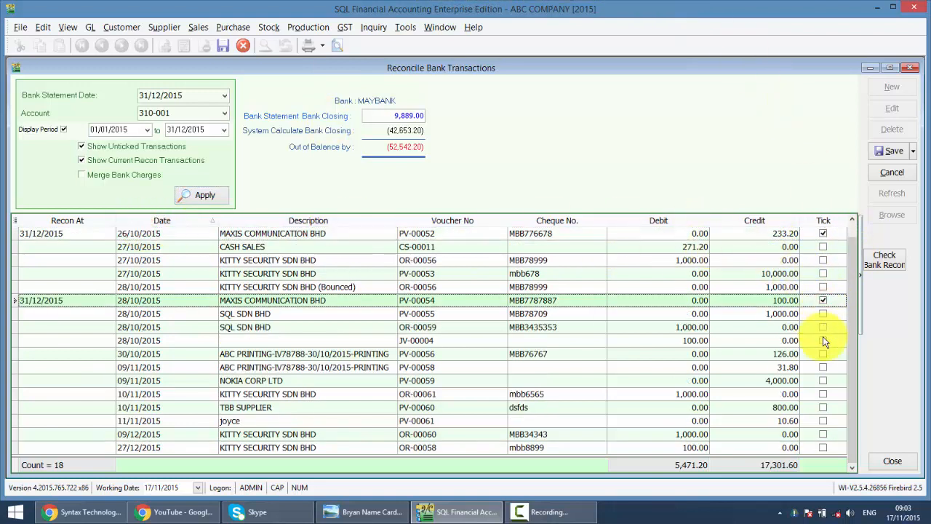
{"action": "left_click", "coordinate": [824, 340]}
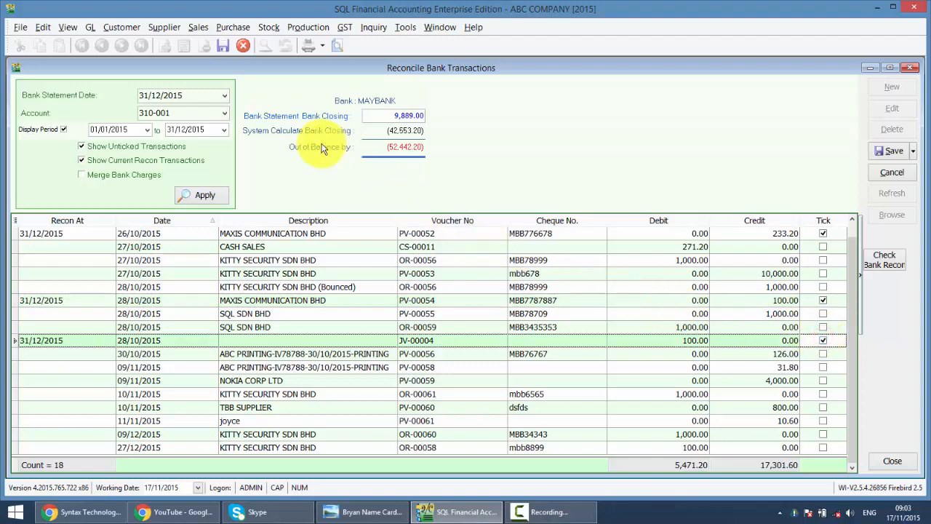
{"action": "mouse_move", "coordinate": [275, 140]}
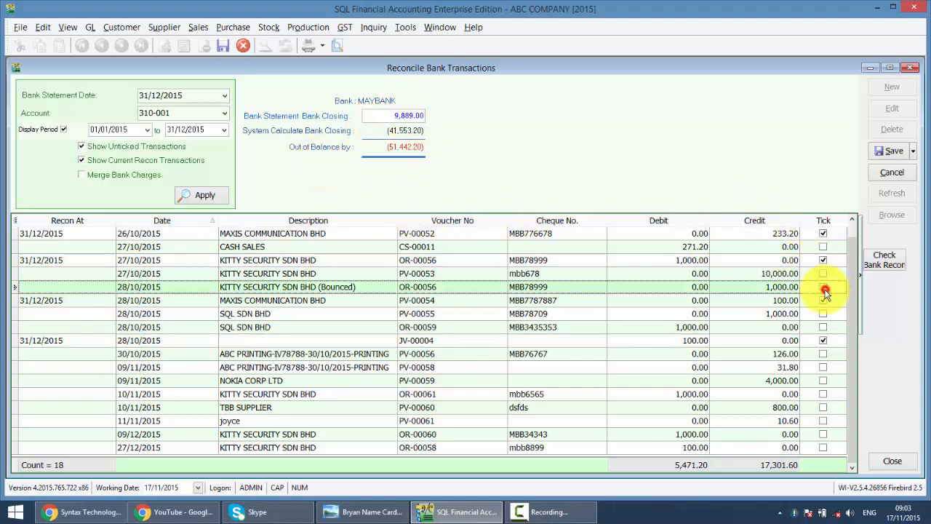
{"action": "left_click", "coordinate": [823, 286]}
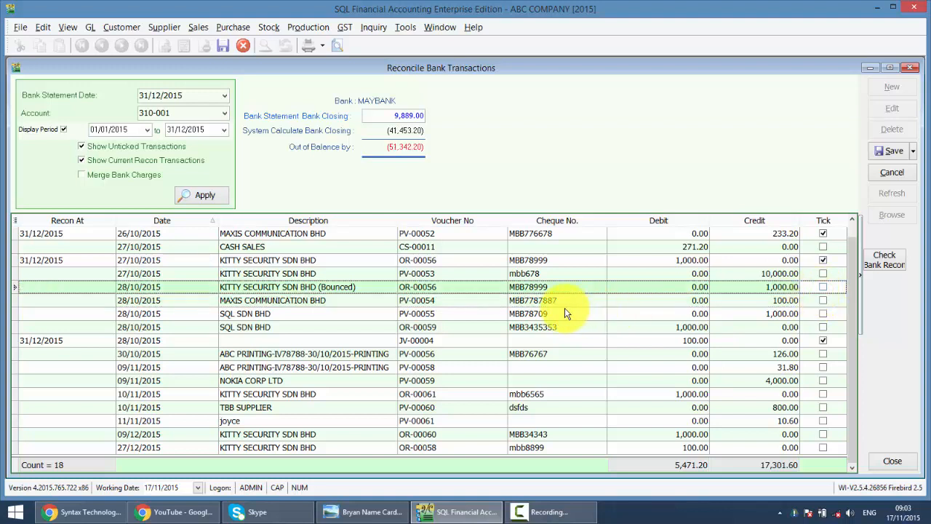
{"action": "mouse_move", "coordinate": [98, 300]}
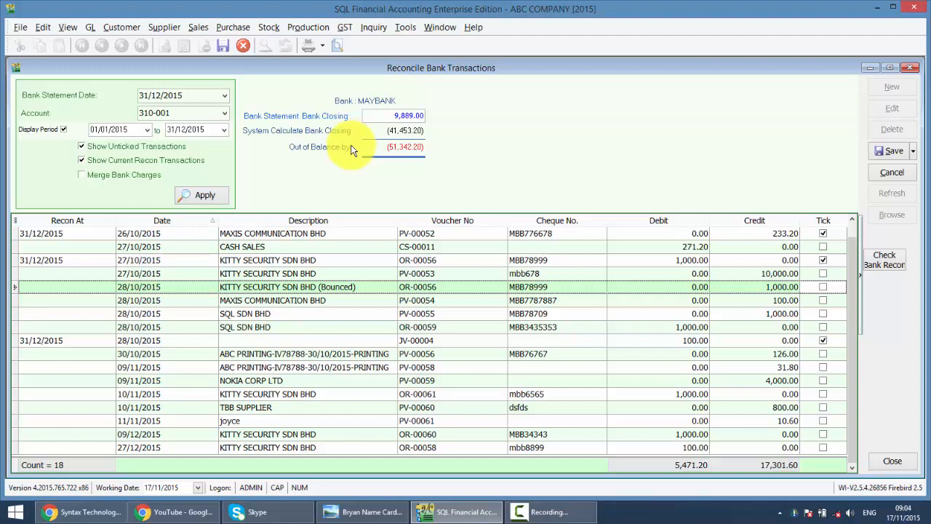
{"action": "mouse_move", "coordinate": [262, 143]}
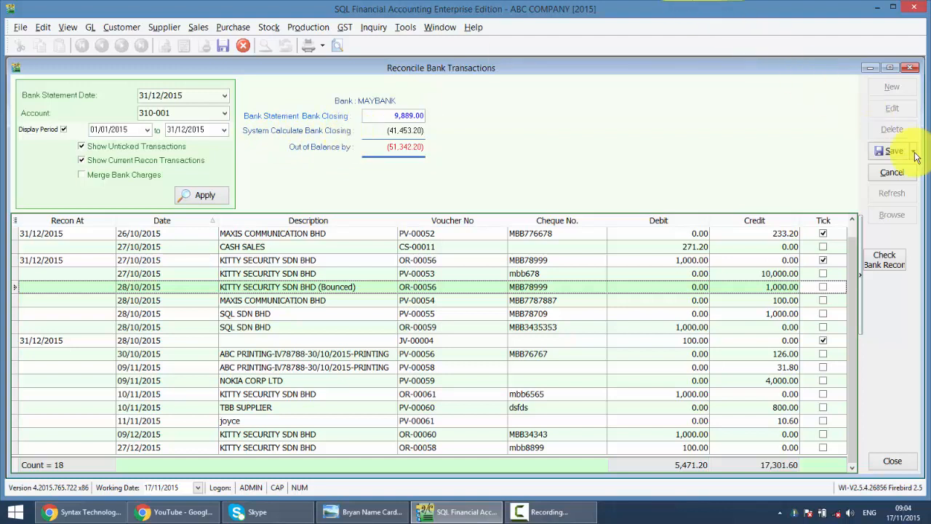
- Save the December Maybank reconciliation with its ticked items
{"action": "left_click", "coordinate": [823, 287]}
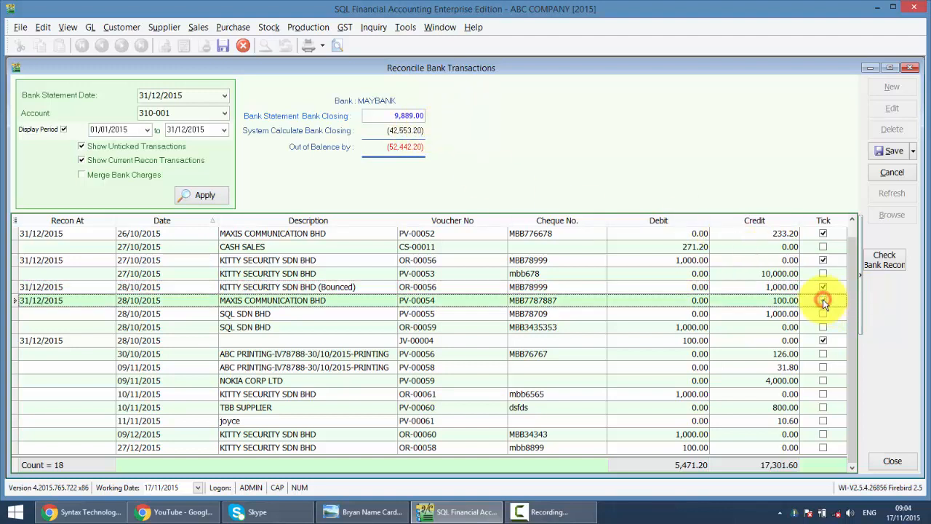
- Tick the MAXIS COMMUNICATION BHD PV-00054 100.00 payment as cleared
{"action": "left_click", "coordinate": [823, 299]}
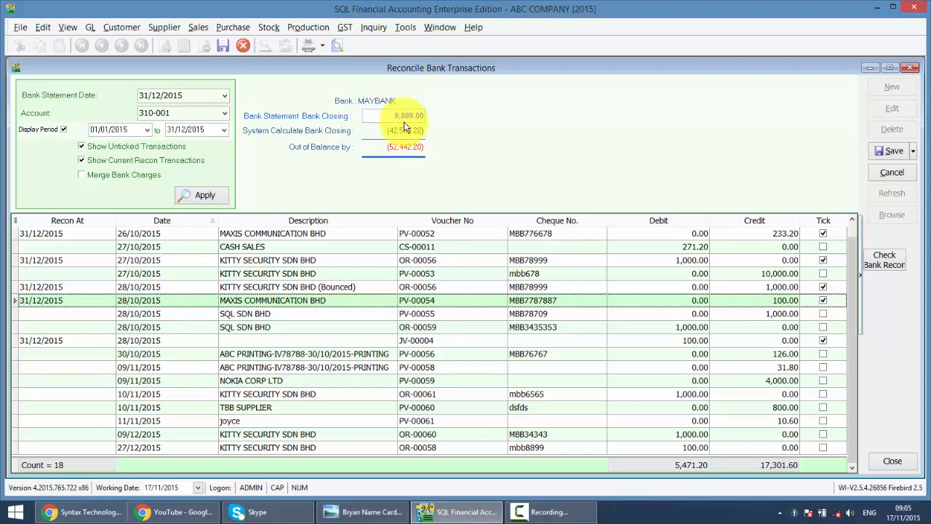
{"action": "left_click", "coordinate": [824, 300]}
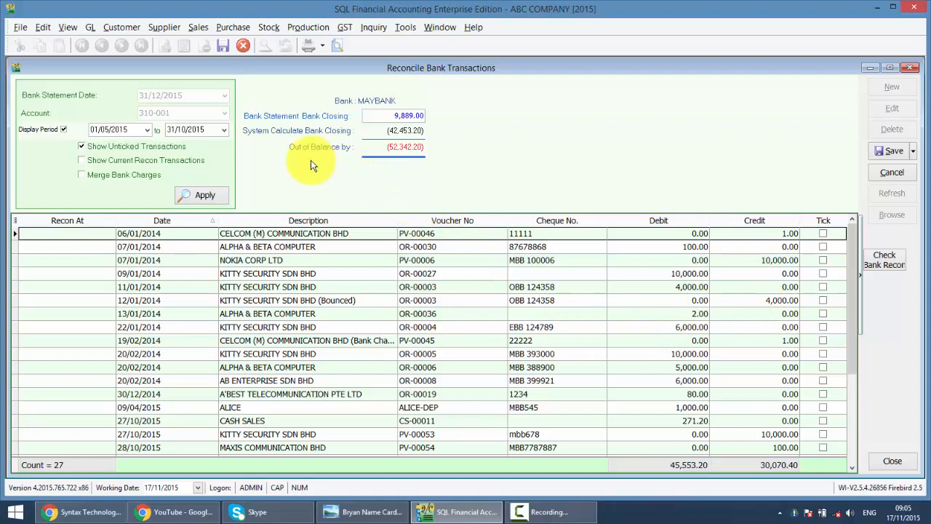
{"action": "mouse_move", "coordinate": [356, 158]}
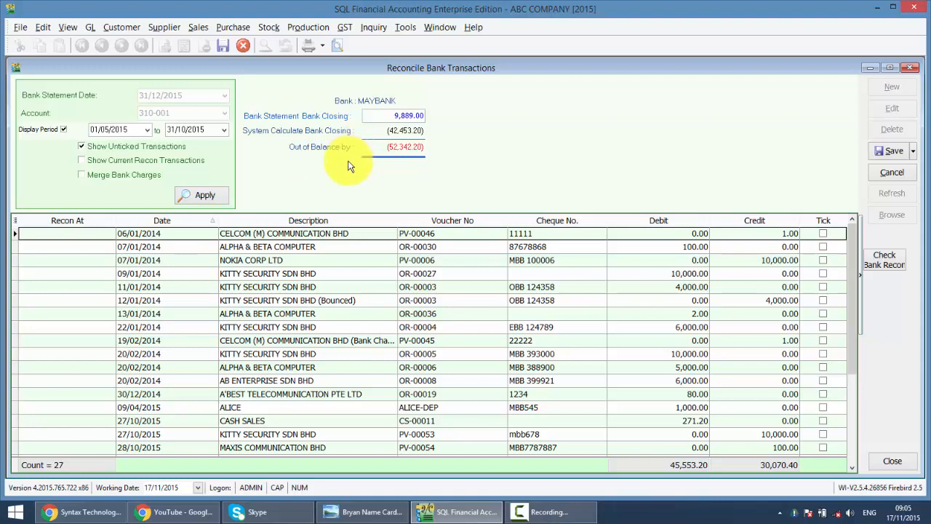
{"action": "mouse_move", "coordinate": [348, 160]}
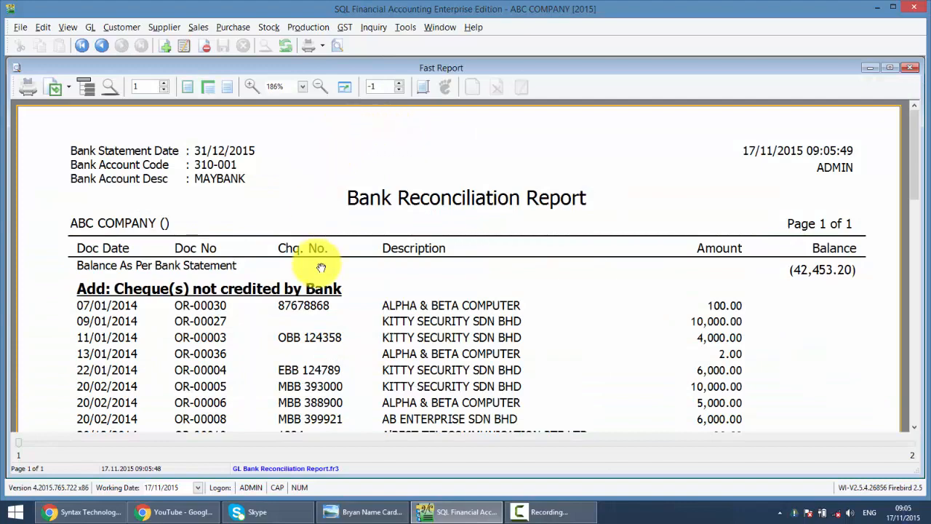
- Scroll through the Bank Reconciliation Report preview for the 31/12/2015 statement
{"action": "scroll", "scroll_direction": "down", "scroll_amount": 3}
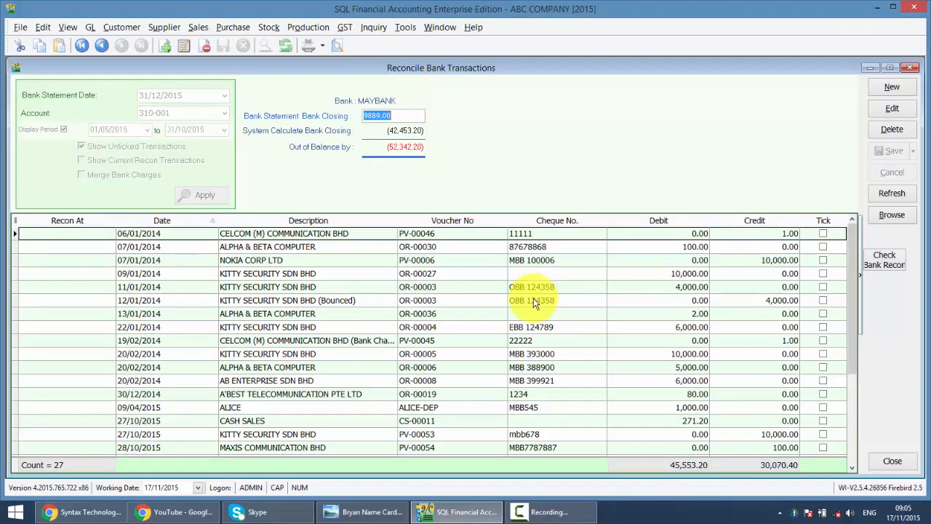
{"action": "mouse_move", "coordinate": [530, 311]}
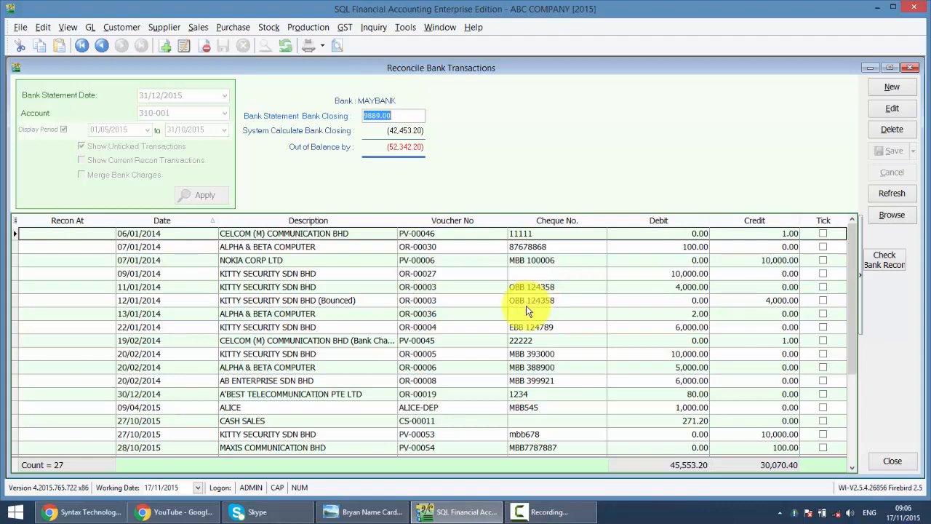
{"action": "mouse_move", "coordinate": [760, 174]}
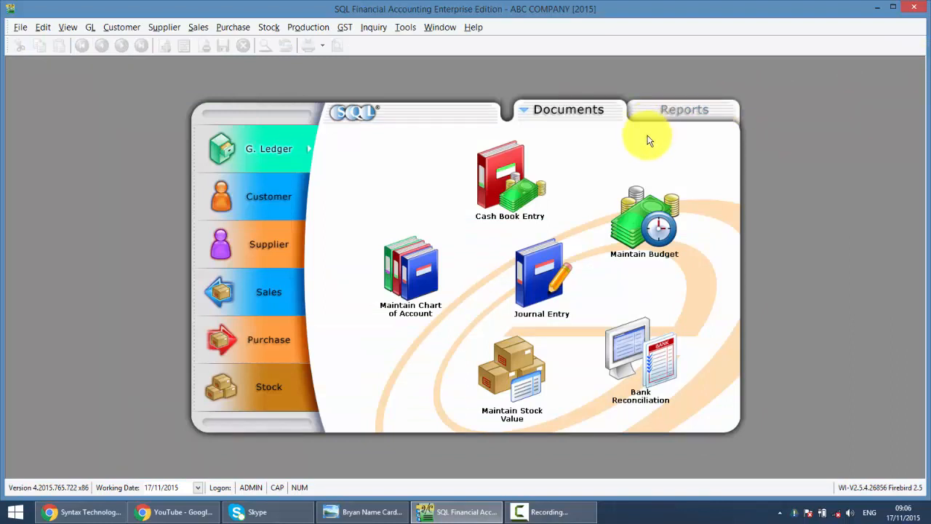
{"action": "mouse_move", "coordinate": [646, 143]}
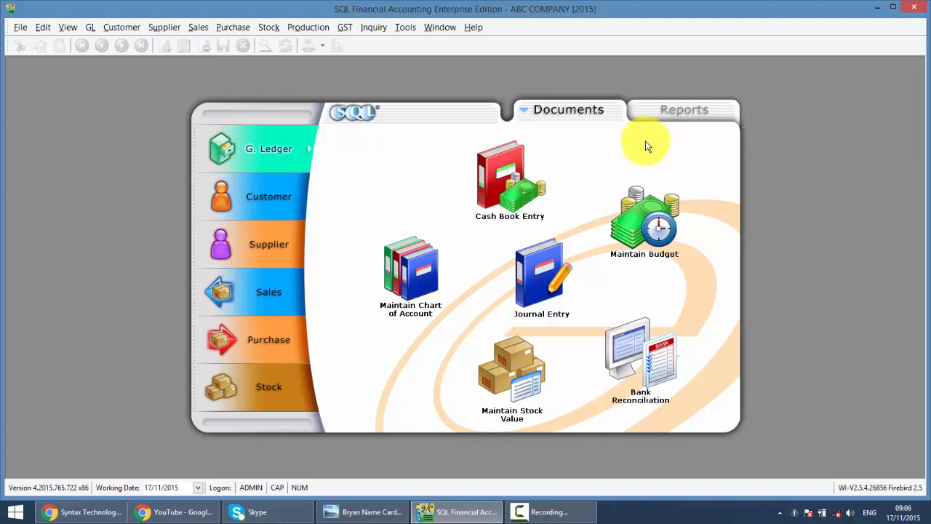
{"action": "mouse_move", "coordinate": [646, 145]}
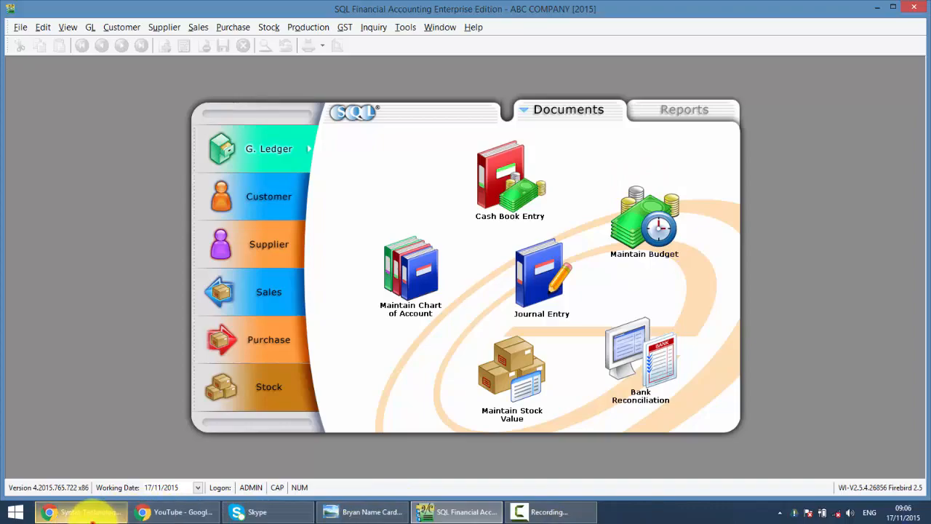
- Switch to Chrome and scroll down the Syntax Technologies Facebook page to visitor posts
{"action": "left_click", "coordinate": [80, 512]}
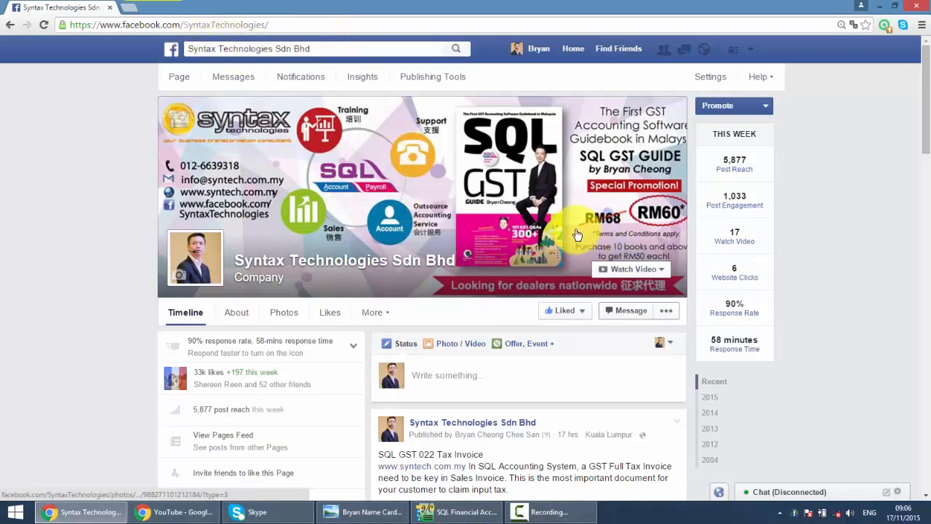
{"action": "scroll", "scroll_direction": "down", "scroll_amount": 3}
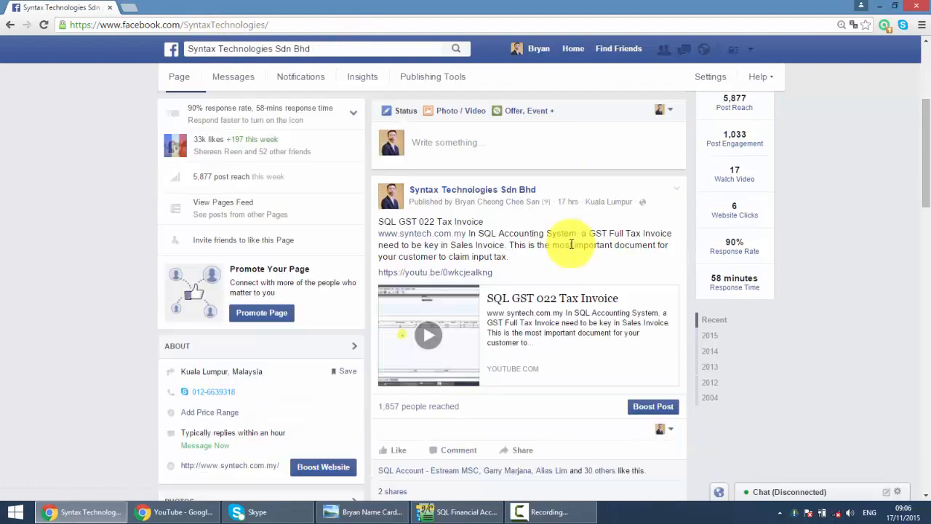
{"action": "scroll", "scroll_direction": "down", "scroll_amount": 3}
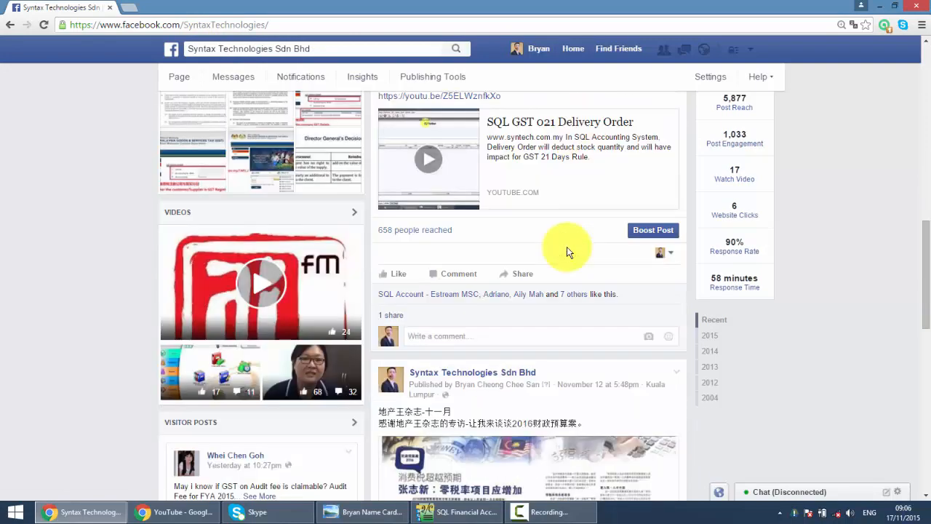
{"action": "scroll", "scroll_direction": "down", "scroll_amount": 3}
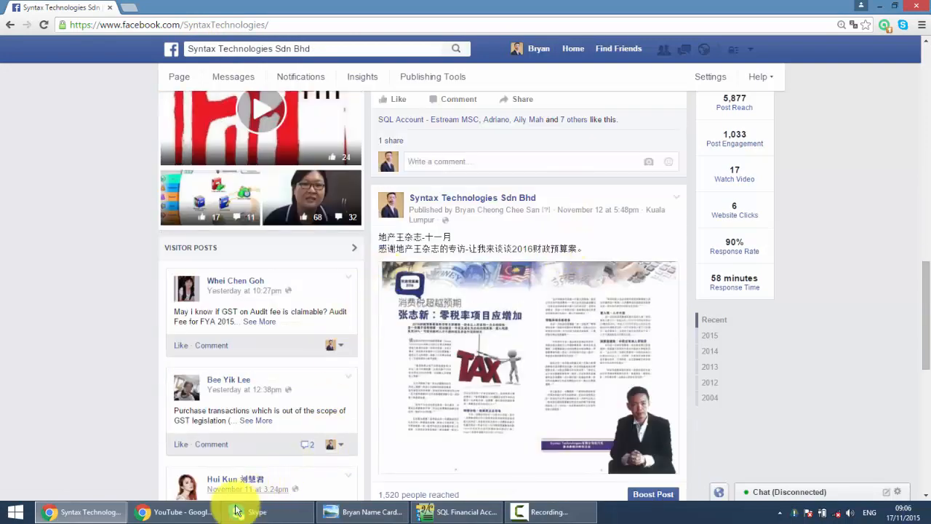
- Browse the syntech.com.my YouTube demo video list, then return to the business card in Photo Viewer
{"action": "left_click", "coordinate": [171, 513]}
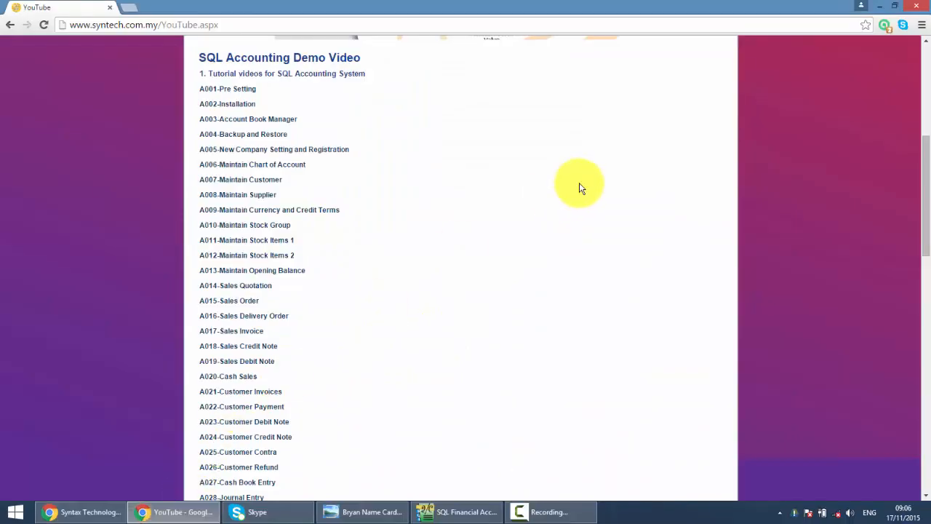
{"action": "scroll", "scroll_direction": "up", "scroll_amount": 3}
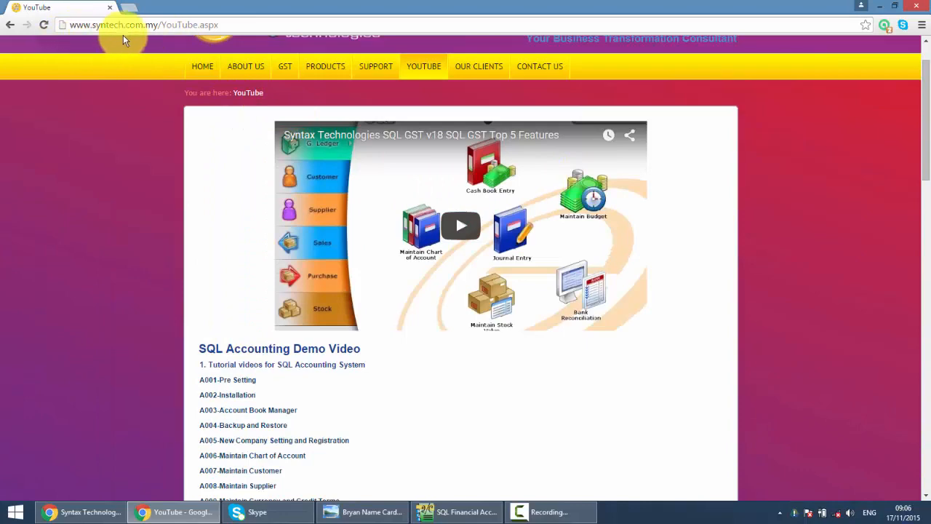
{"action": "mouse_move", "coordinate": [406, 143]}
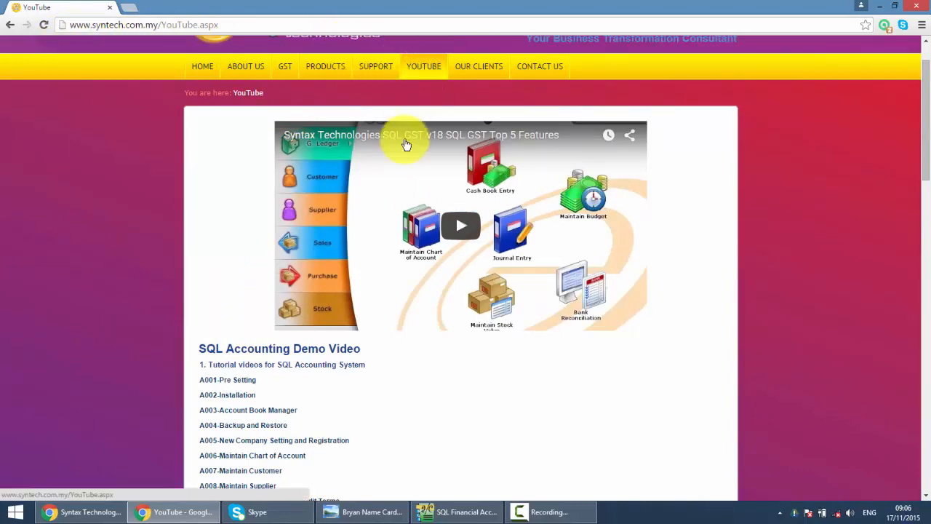
{"action": "scroll", "scroll_direction": "down", "scroll_amount": 3}
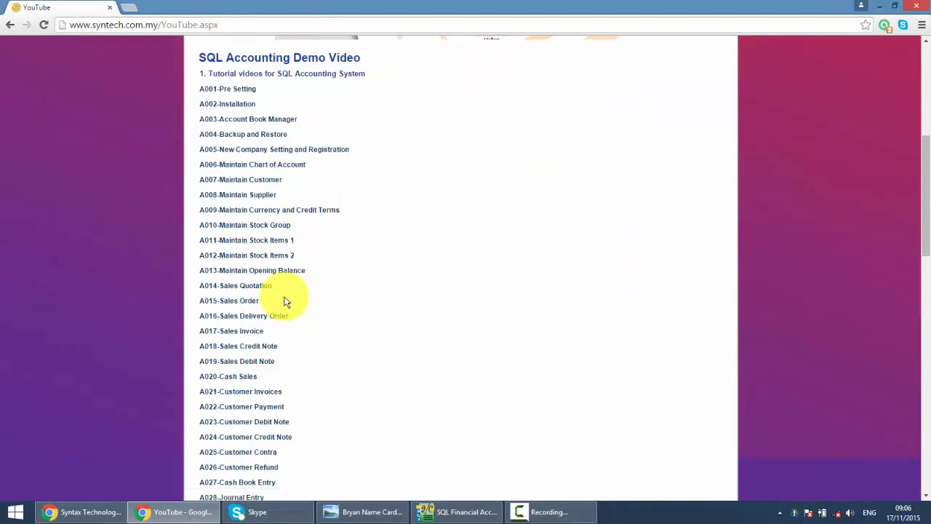
{"action": "scroll", "scroll_direction": "up", "scroll_amount": 3}
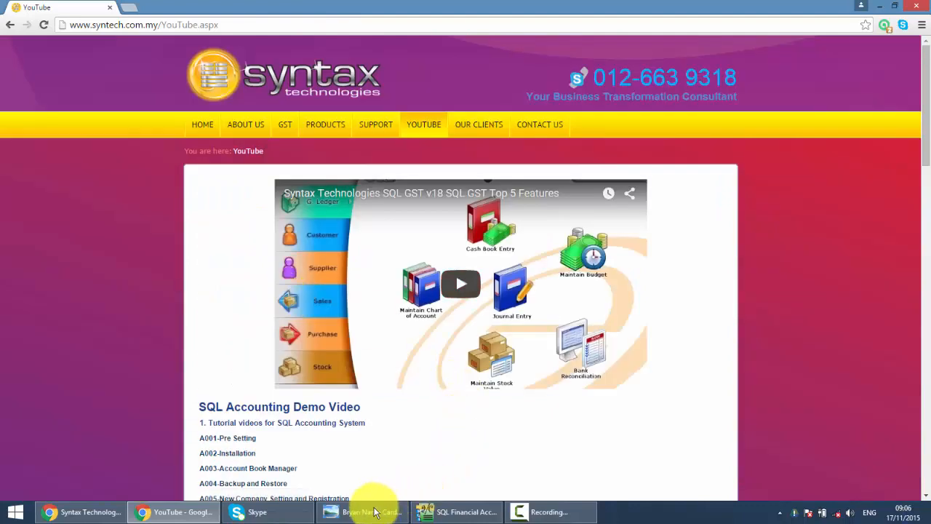
{"action": "left_click", "coordinate": [369, 512]}
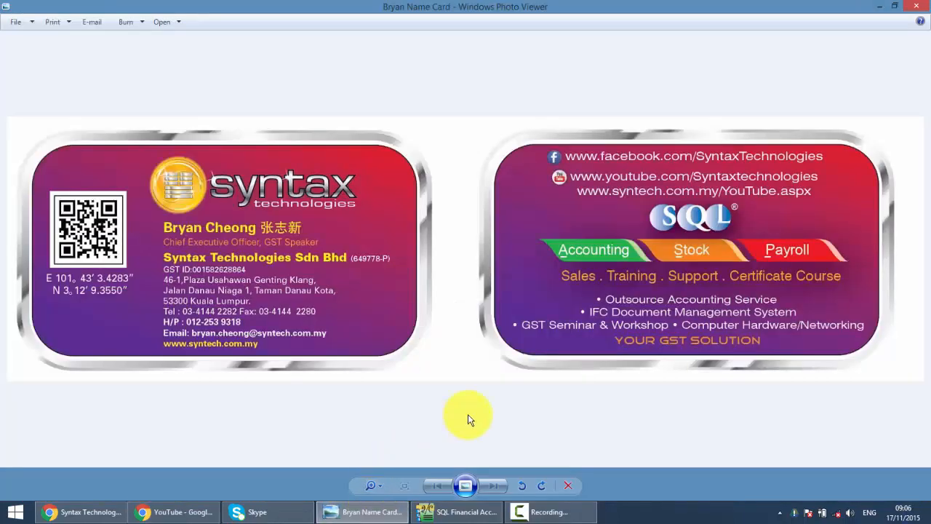